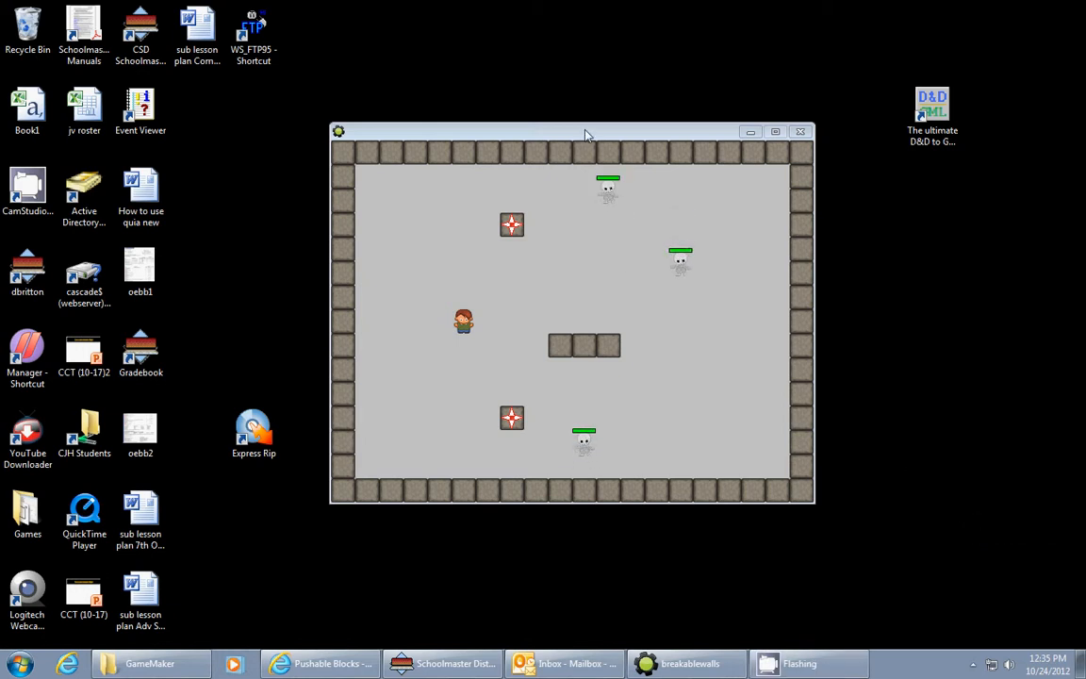
- Close the running push-block game window to return to the breakablewalls project
left_click(775, 131)
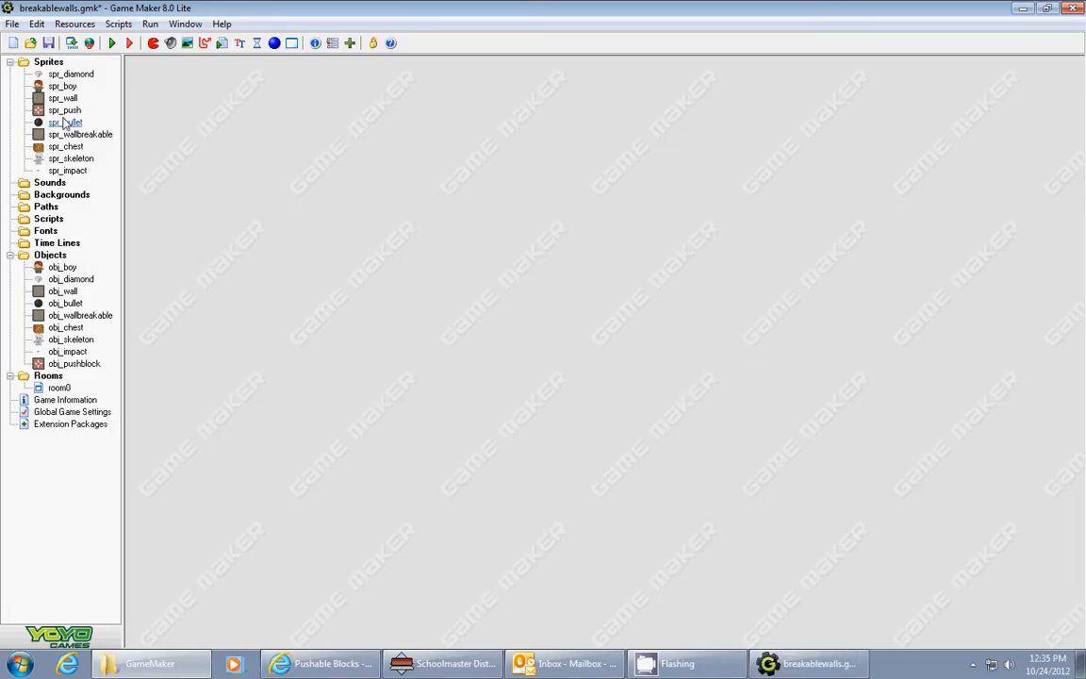
double_click(65, 111)
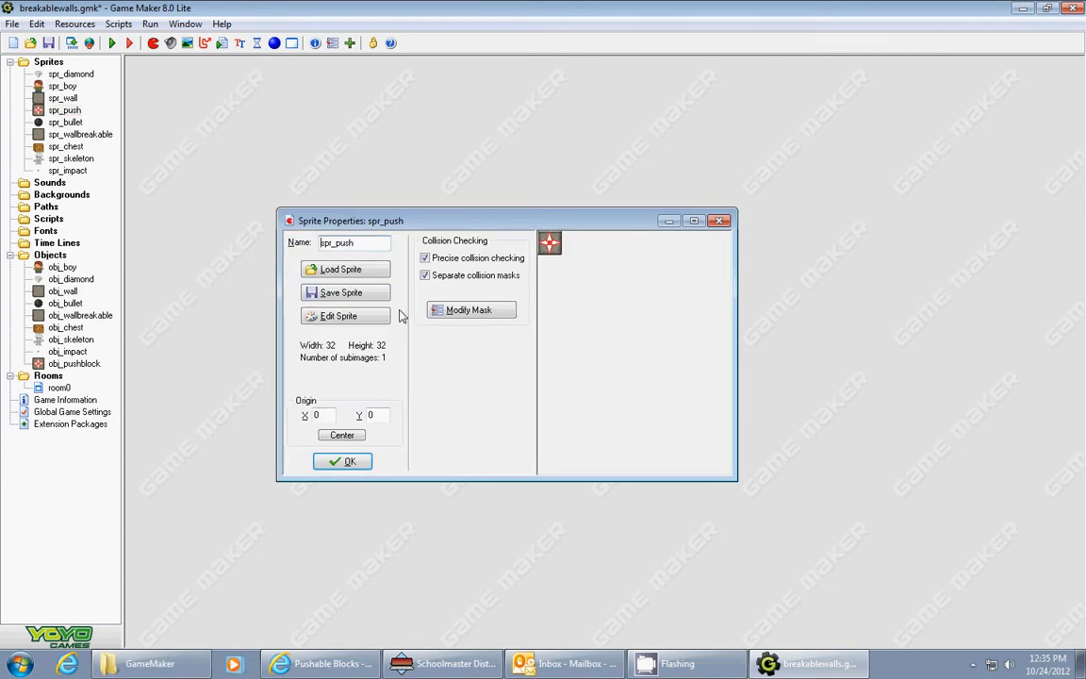
mouse_move(533, 246)
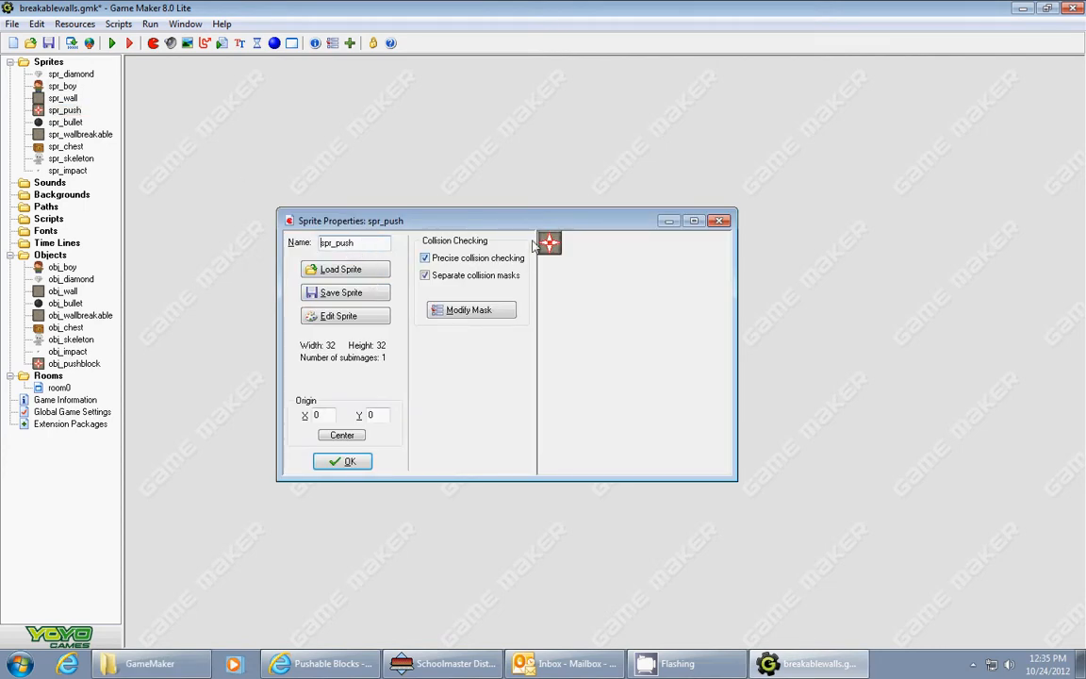
mouse_move(373, 437)
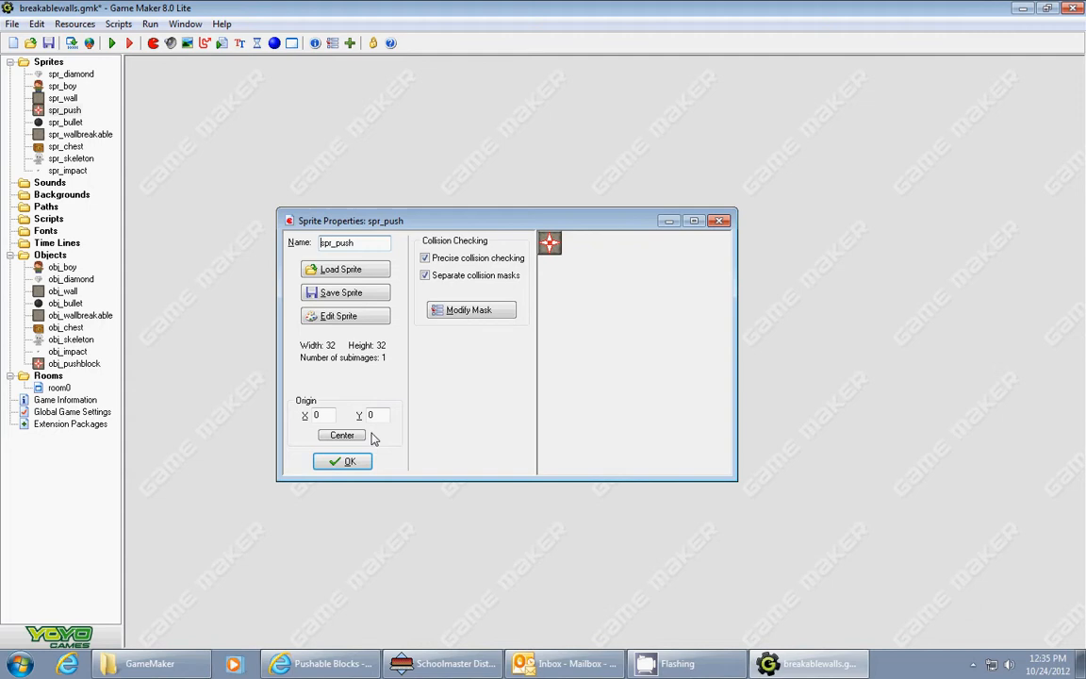
left_click(342, 461)
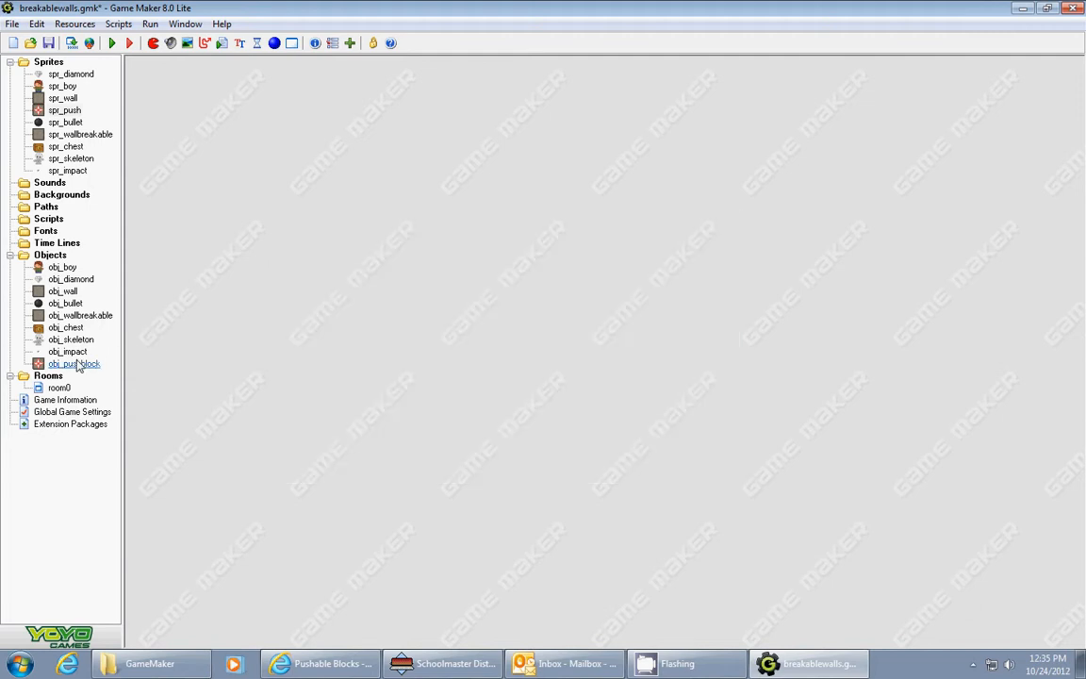
- Open obj_pushblock's Object Properties from the Objects folder
double_click(74, 363)
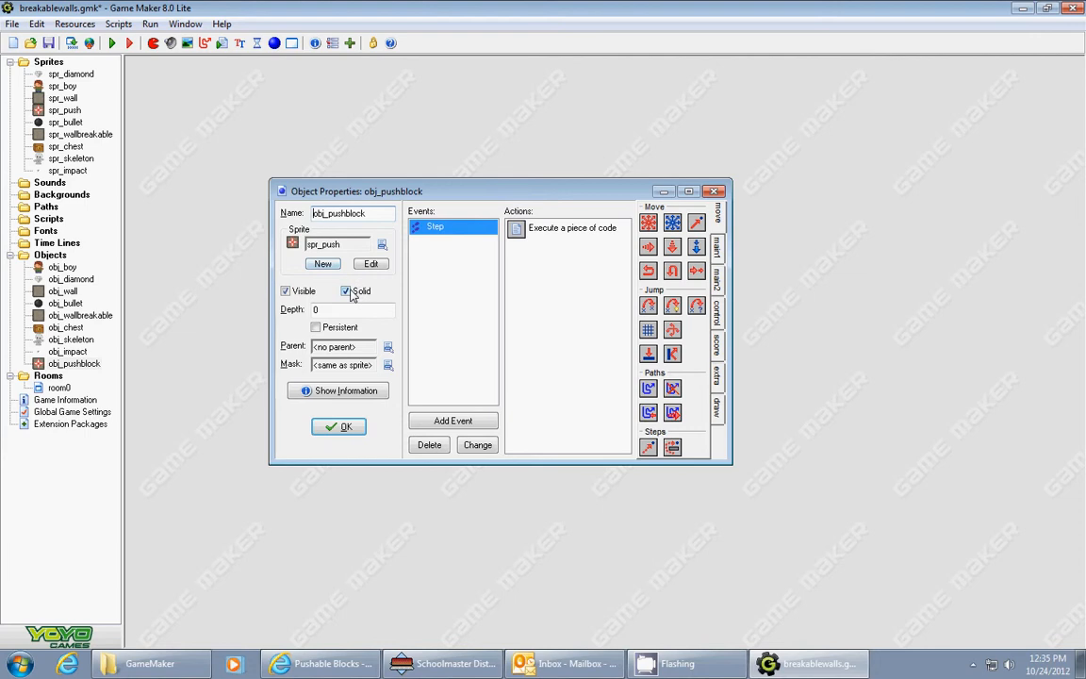
mouse_move(438, 227)
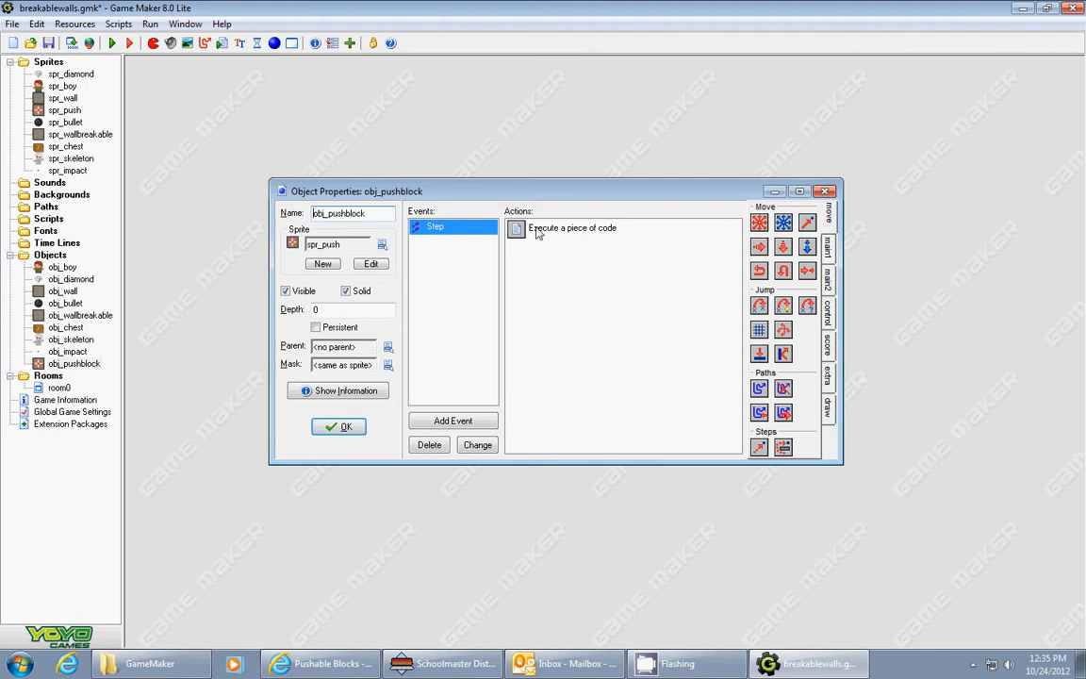
mouse_move(794, 369)
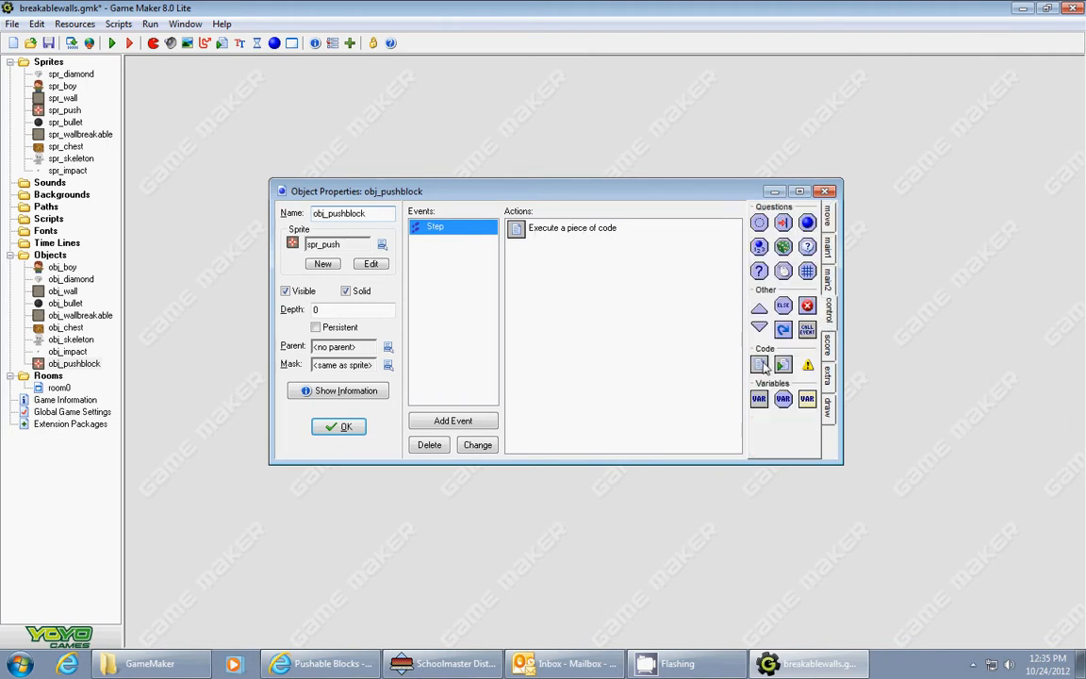
- Open the Step event's code and highlight obj_boy in the first place_meeting check
double_click(572, 227)
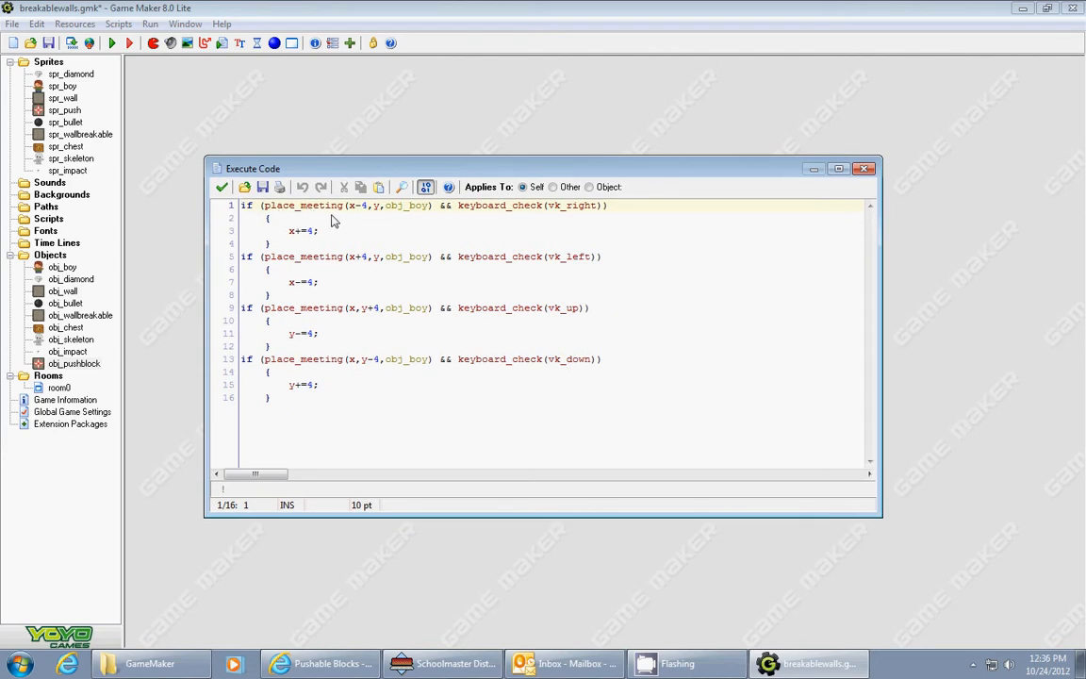
mouse_move(362, 210)
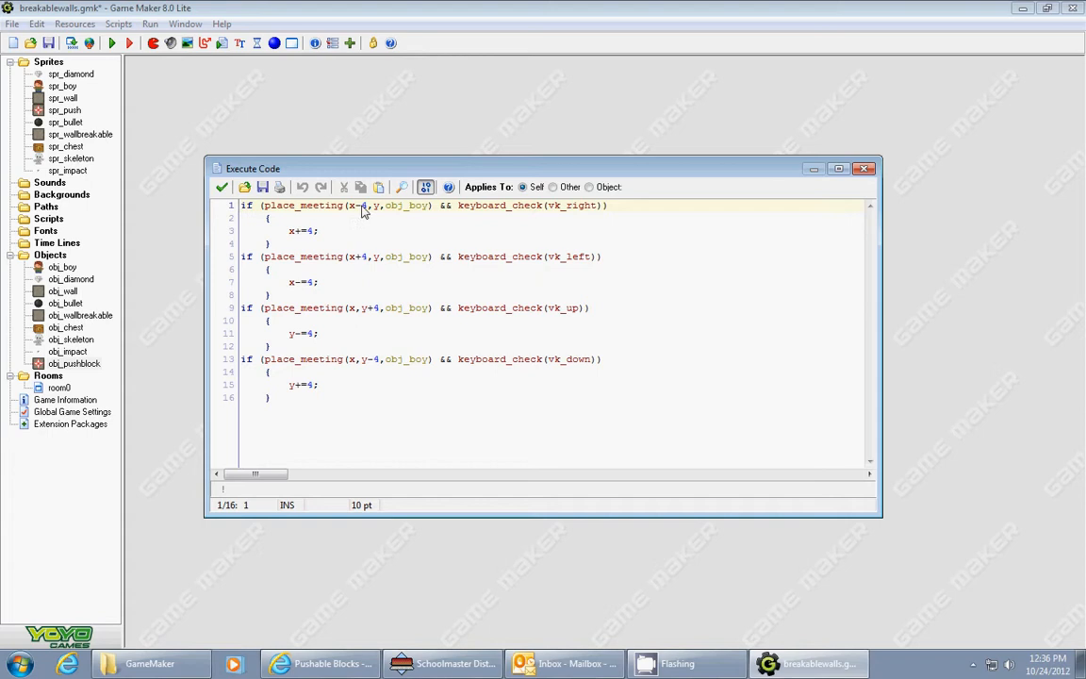
mouse_move(402, 215)
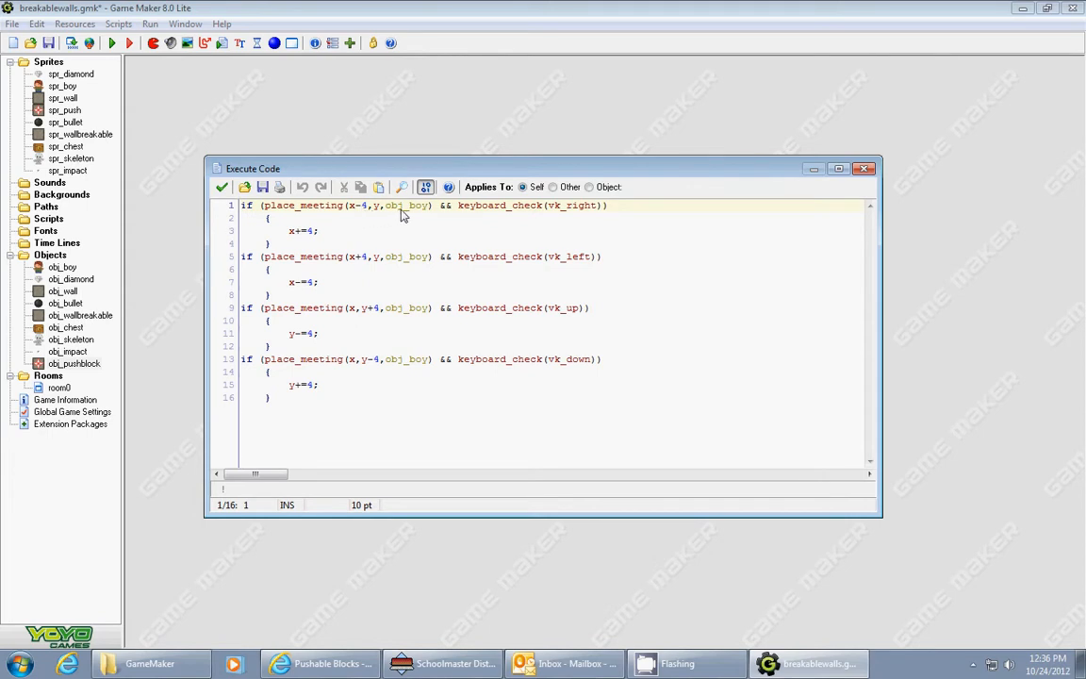
double_click(405, 206)
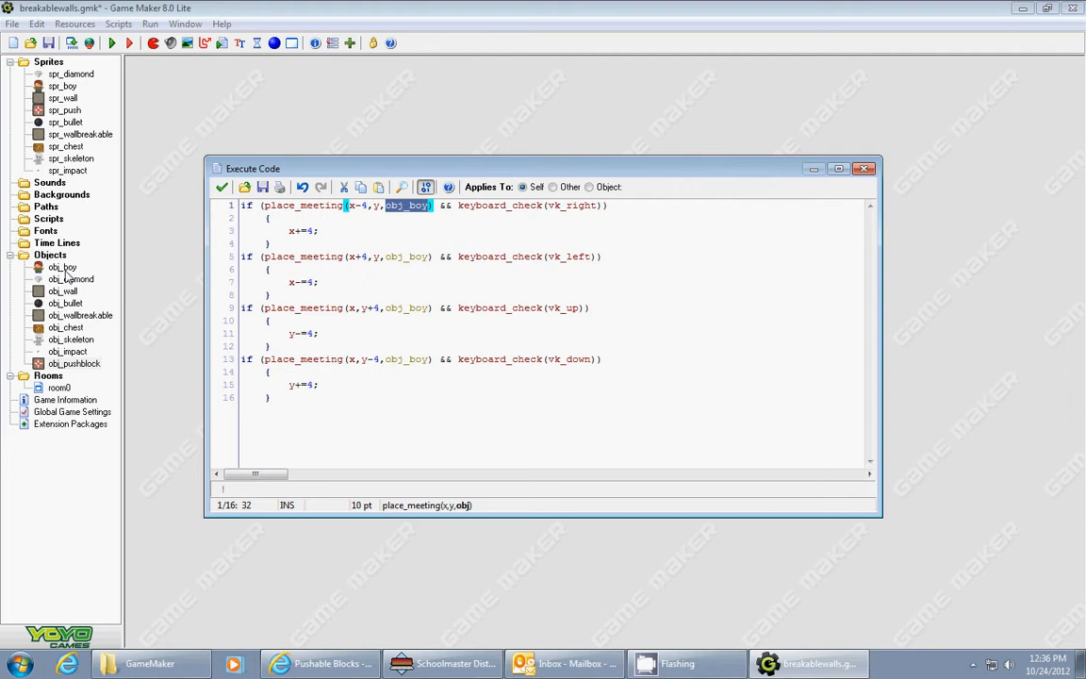
mouse_move(64, 276)
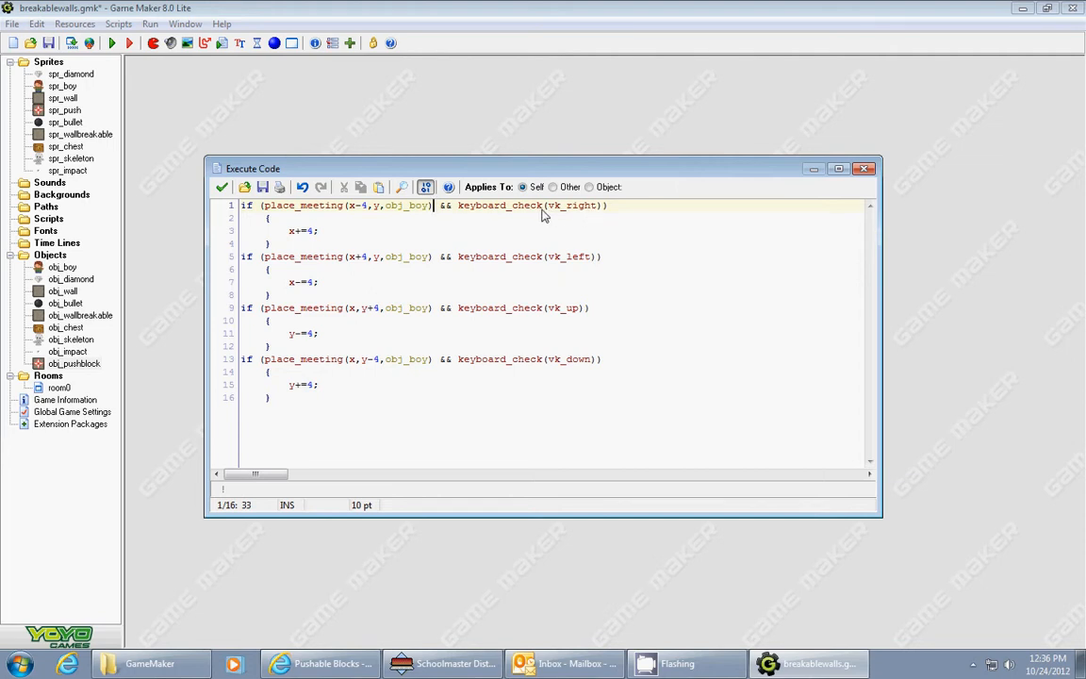
mouse_move(516, 211)
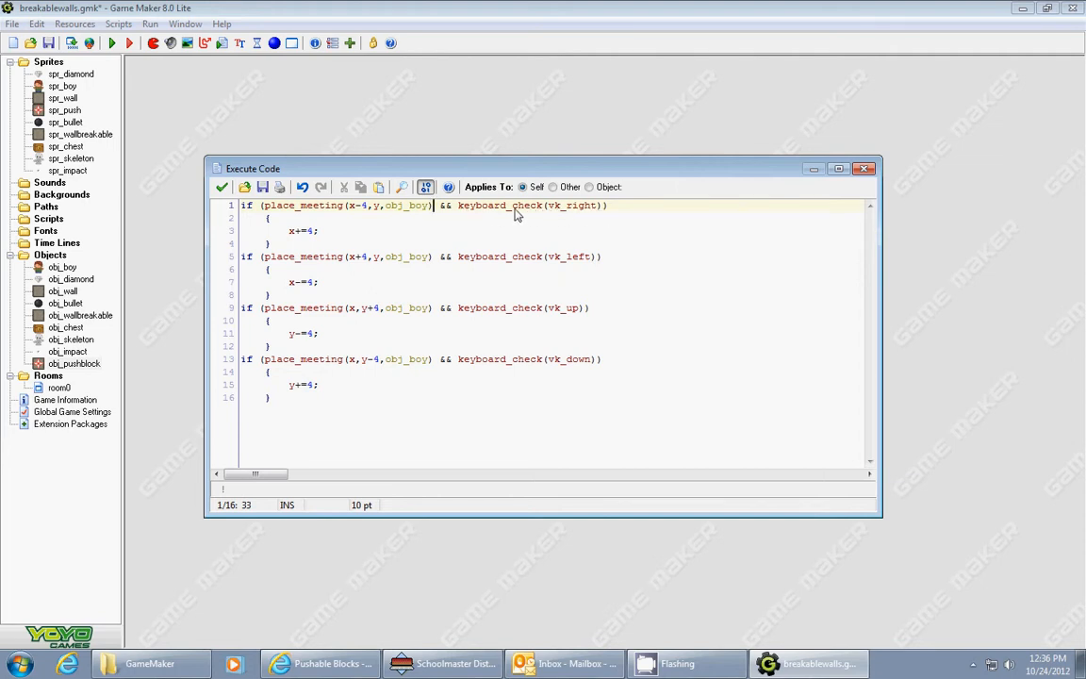
mouse_move(568, 216)
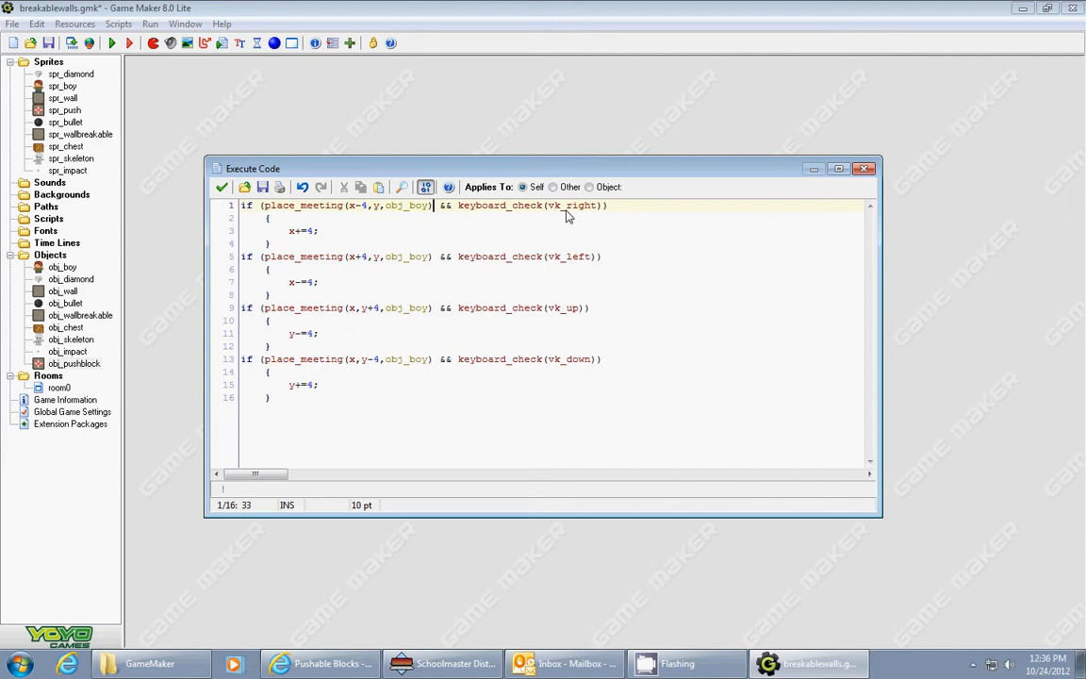
mouse_move(615, 217)
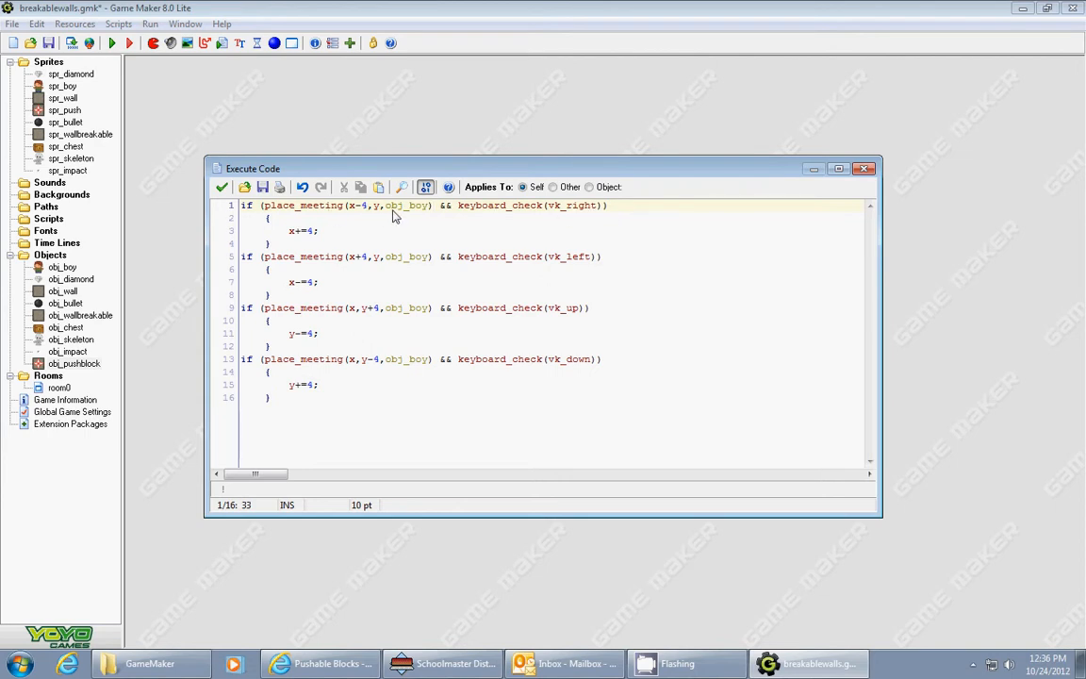
mouse_move(317, 217)
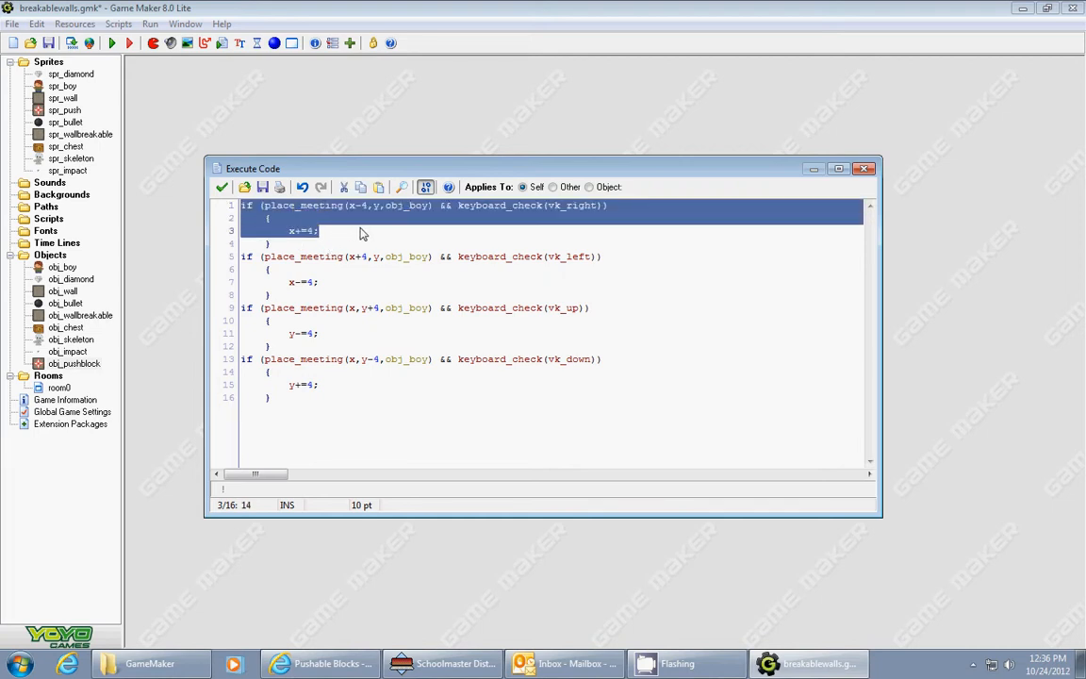
left_click(329, 231)
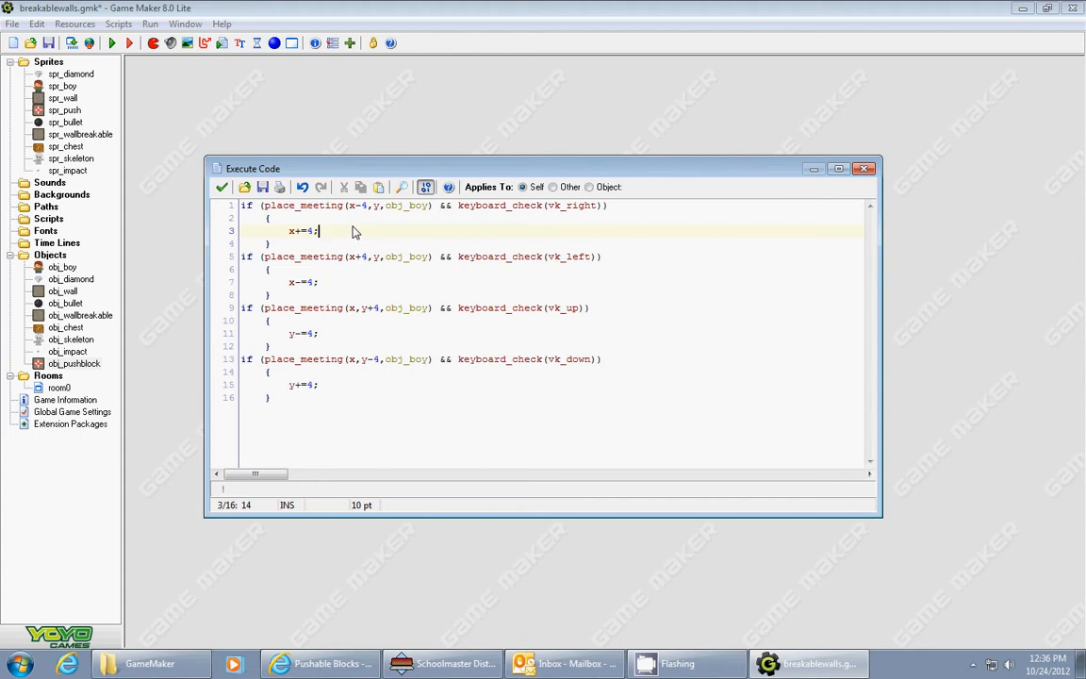
mouse_move(320, 234)
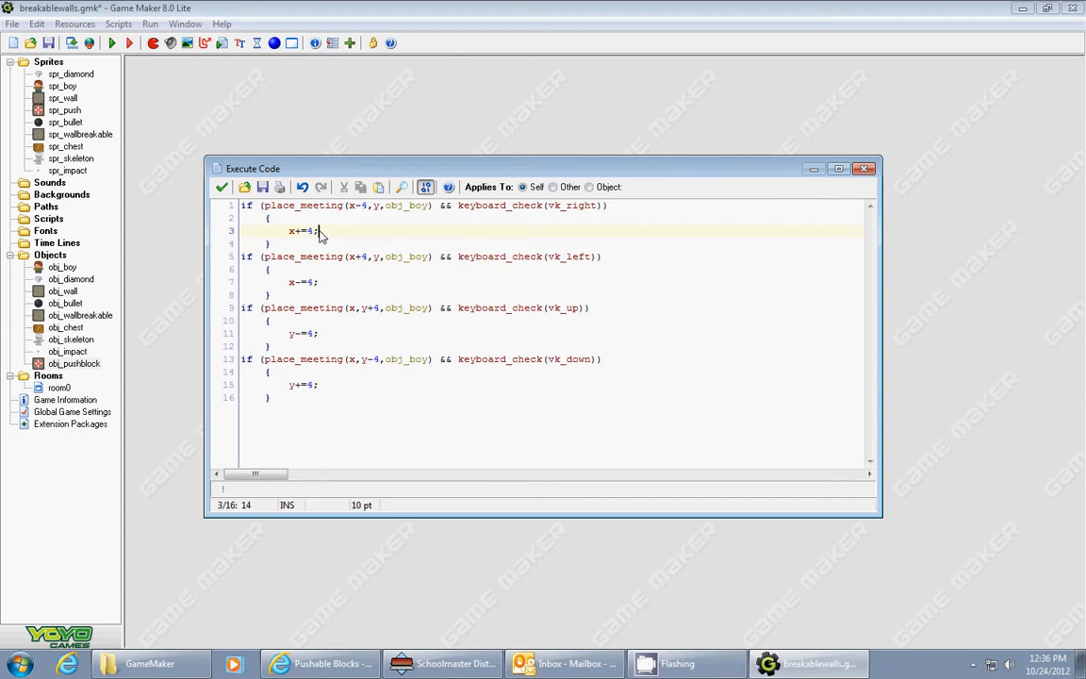
mouse_move(554, 268)
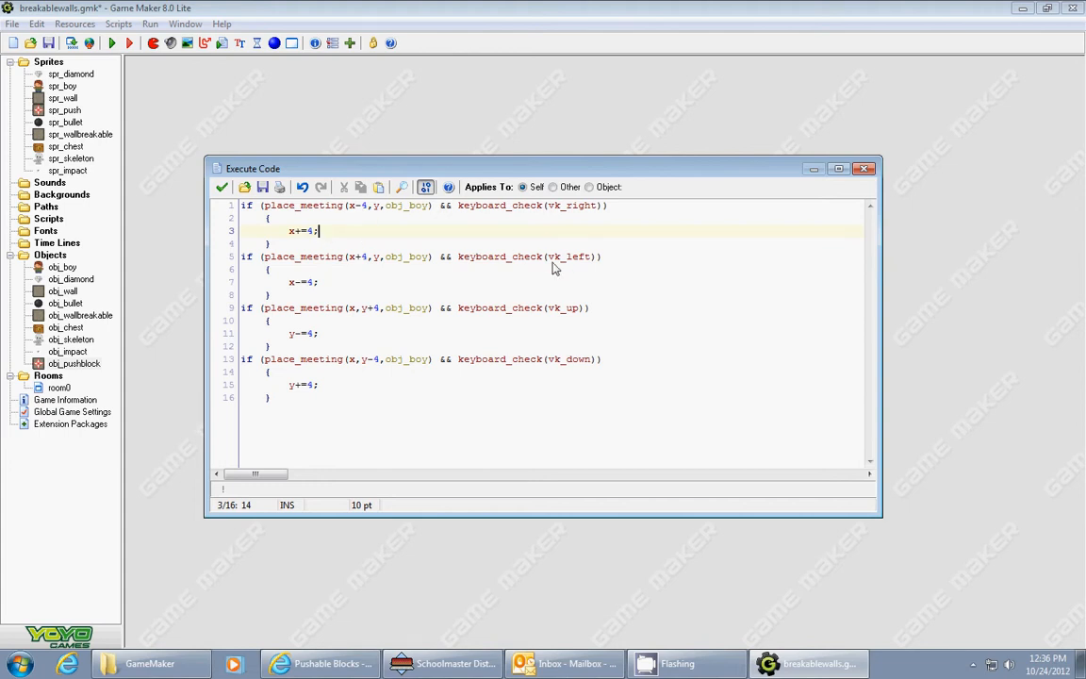
mouse_move(338, 336)
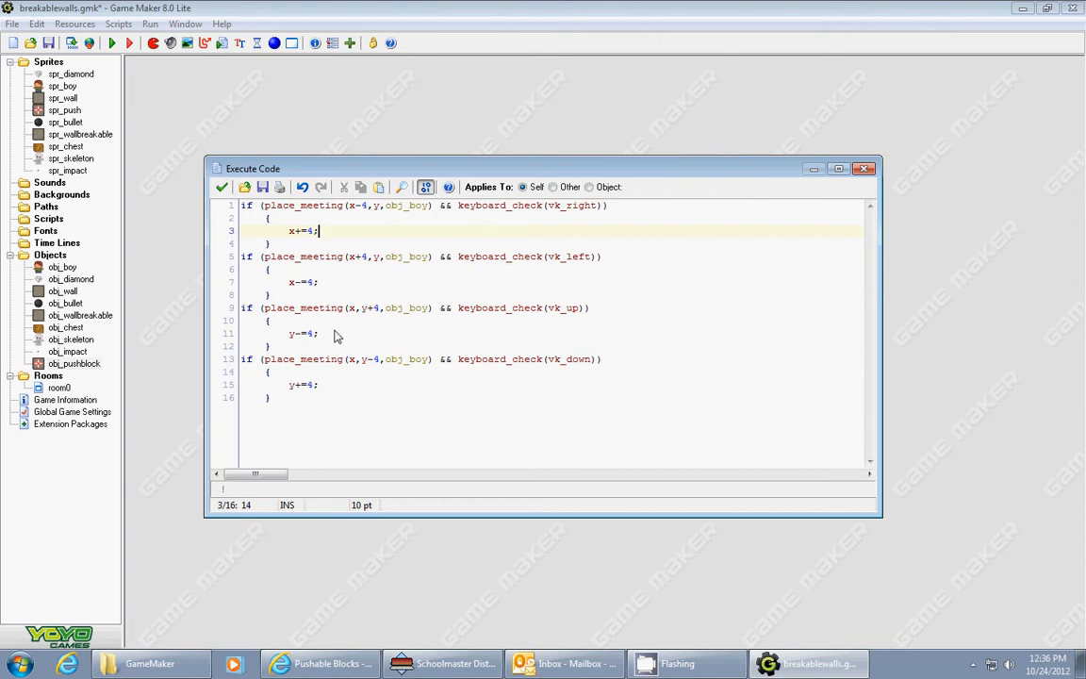
mouse_move(424, 209)
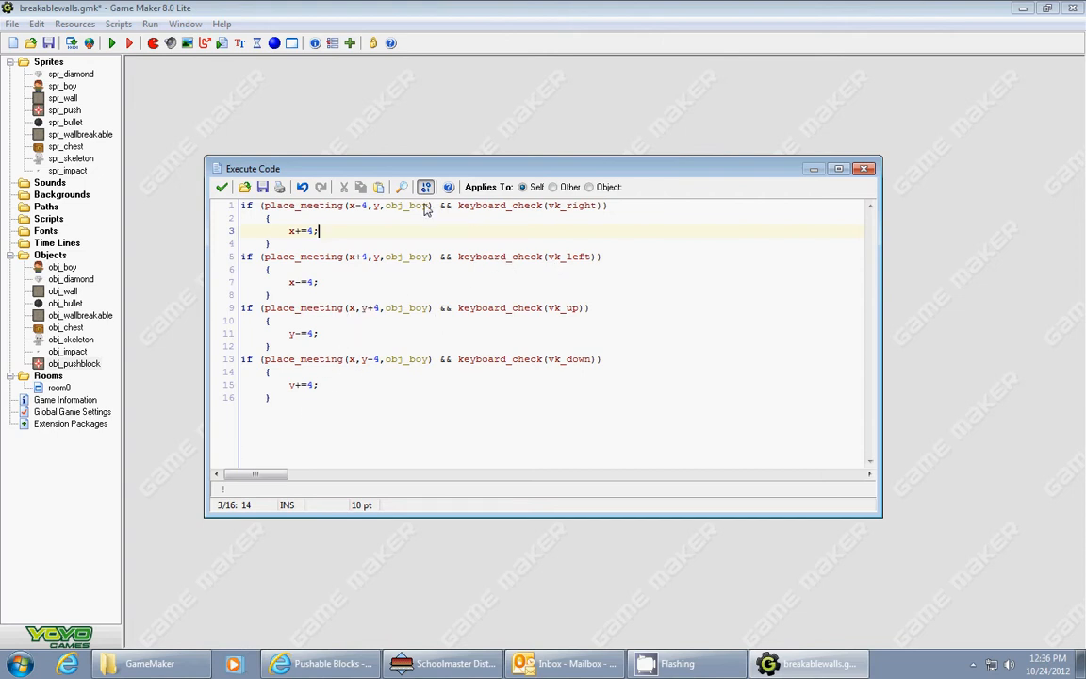
- Open the find/replace panel, place the cursor at line 13, and view the taskbar
left_click(401, 187)
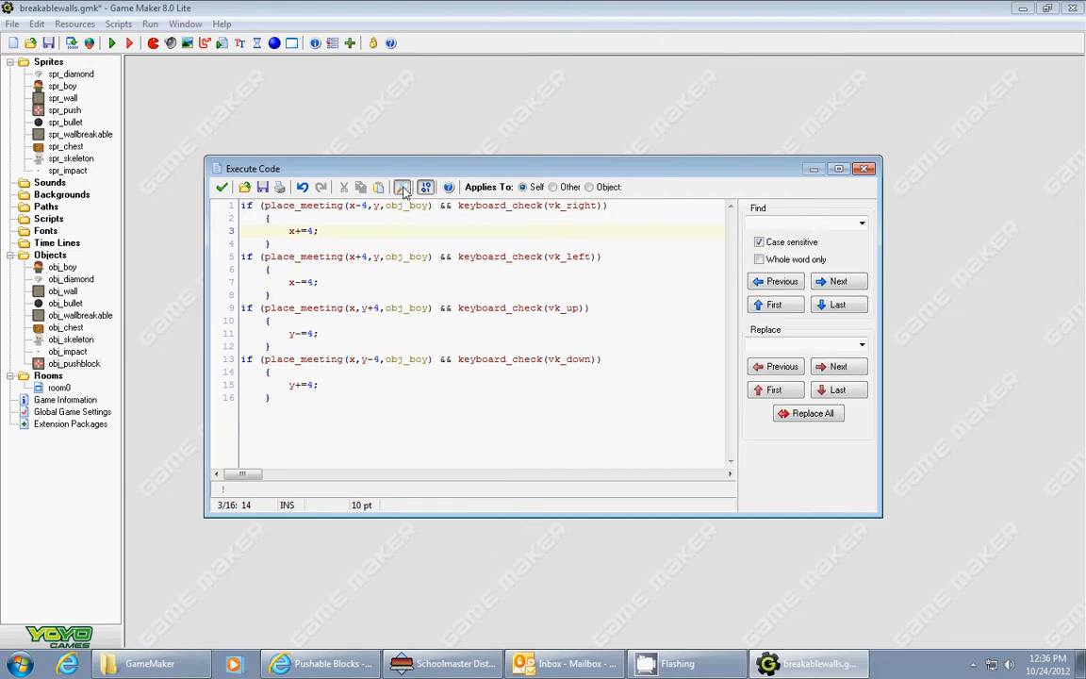
mouse_move(409, 415)
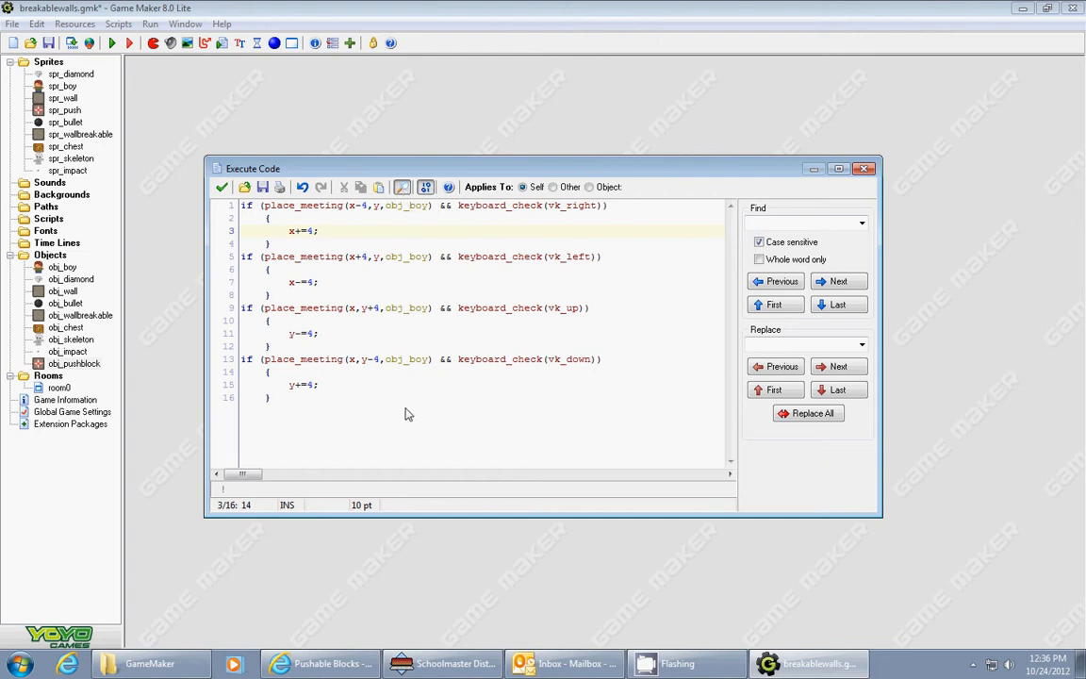
mouse_move(631, 363)
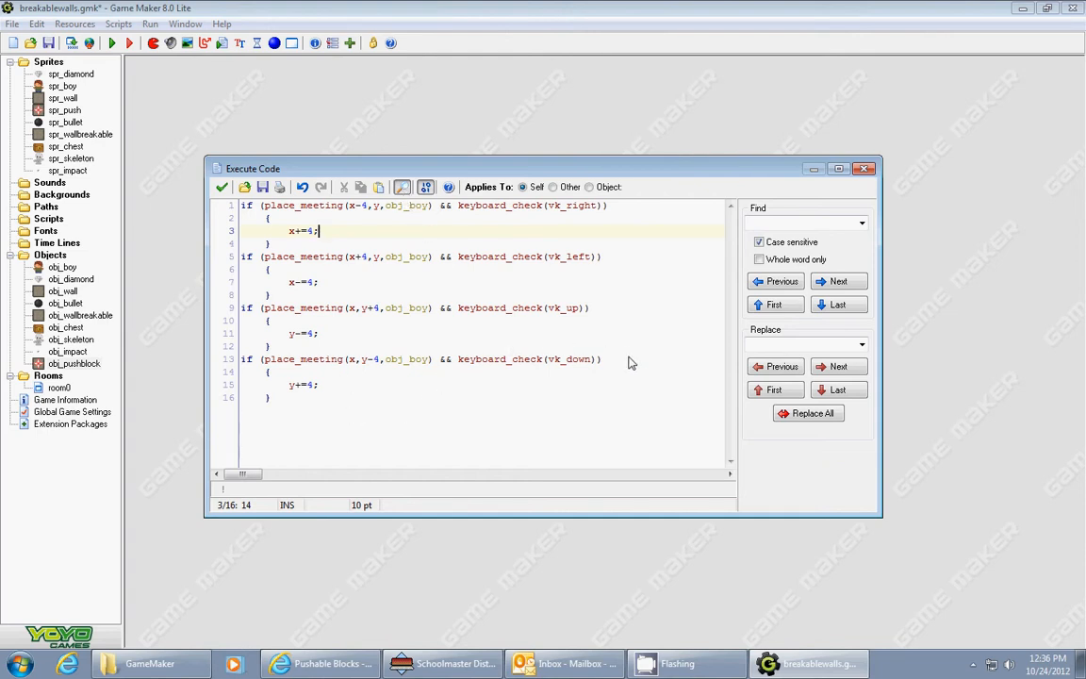
left_click(601, 359)
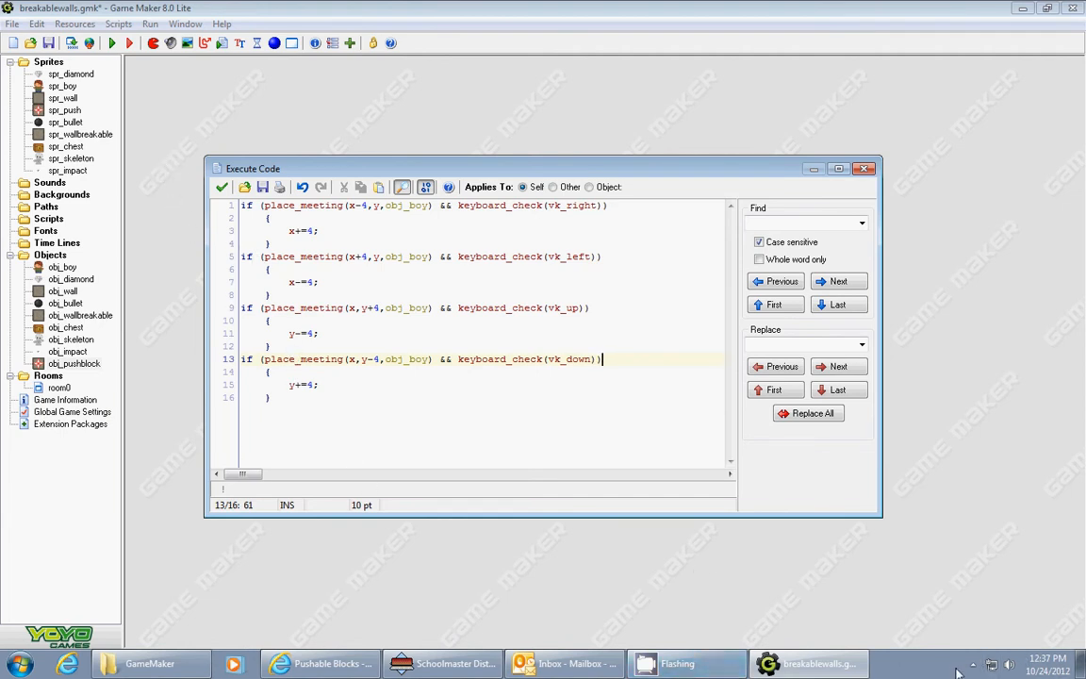
left_click(974, 664)
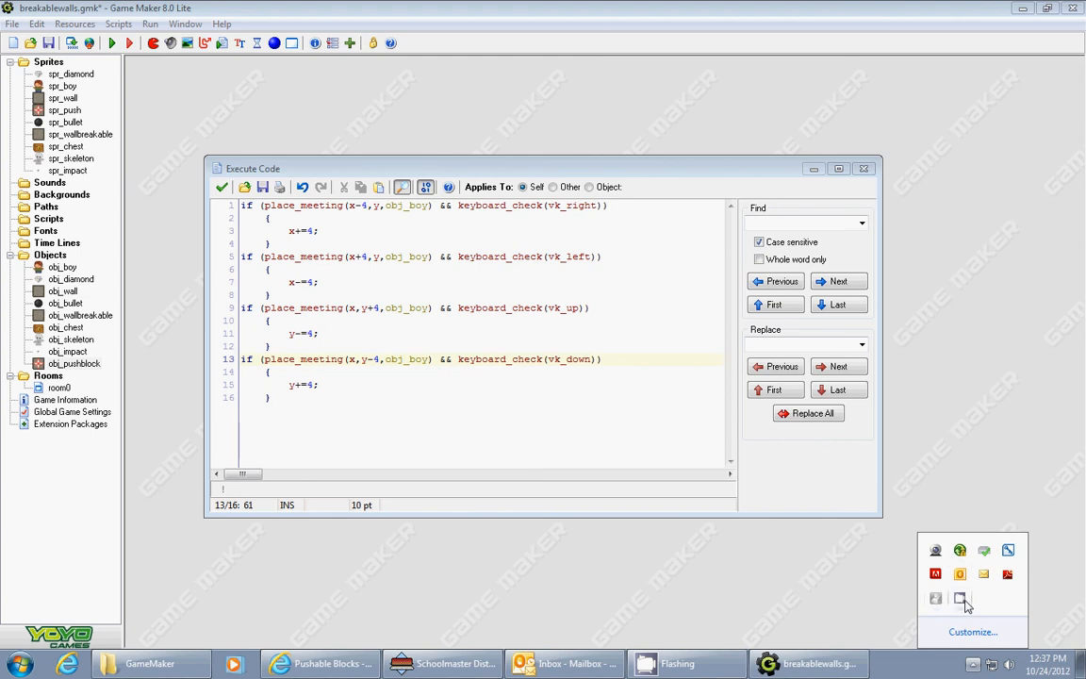